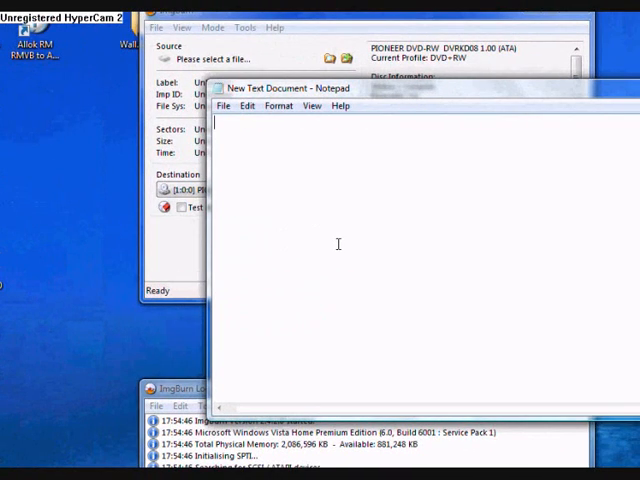
Type 'i will show u how to burn it' followed by exclamation marks and dots.
type("i")
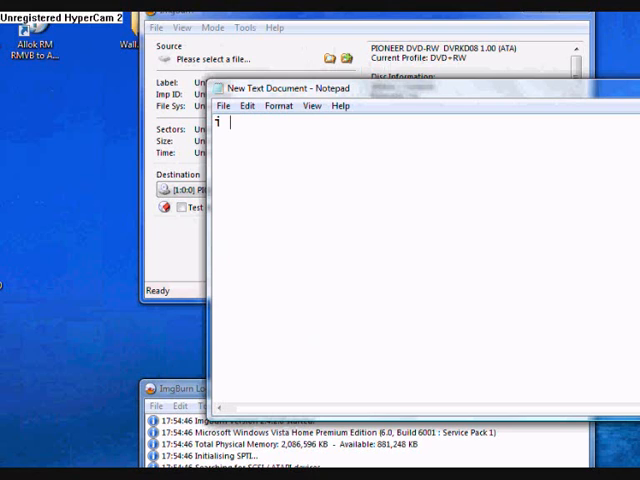
type("will s")
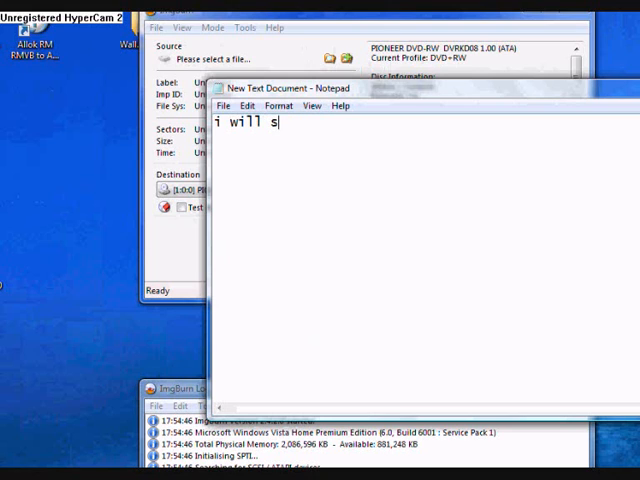
type("how u how to burn")
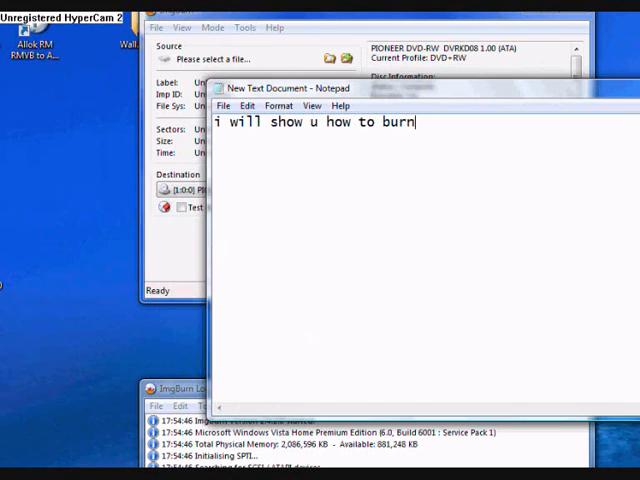
type("it !!")
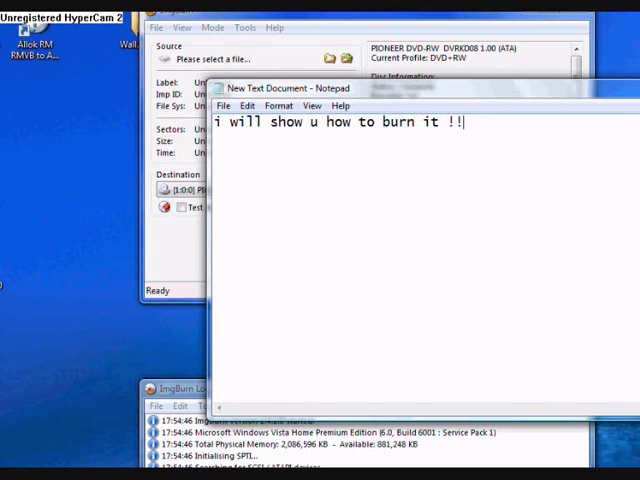
type("!!!")
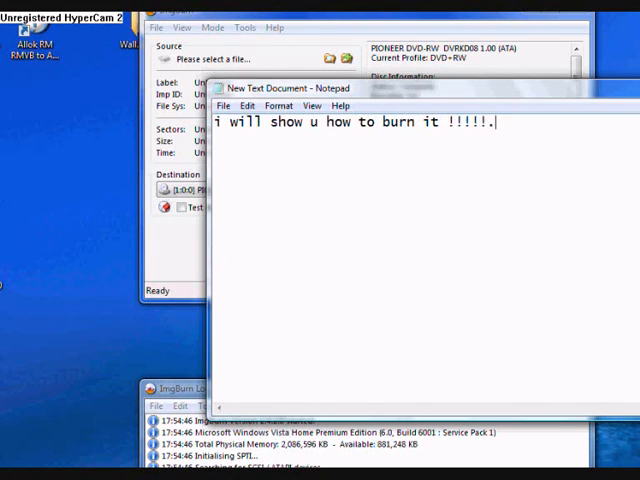
type("........")
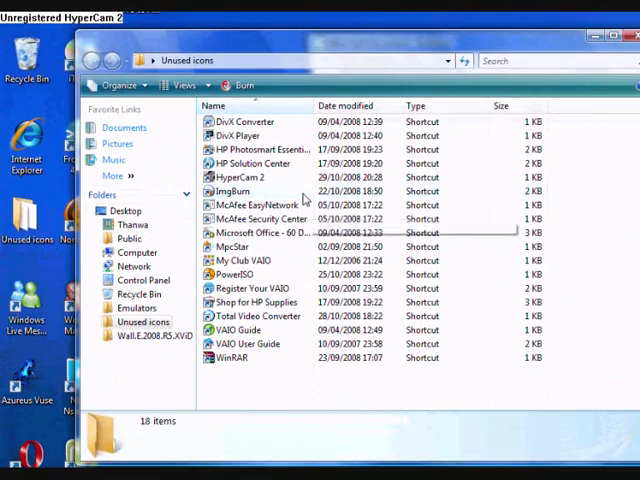
Launch ImgBurn from its shortcut in the Unused icons folder.
double_click(232, 191)
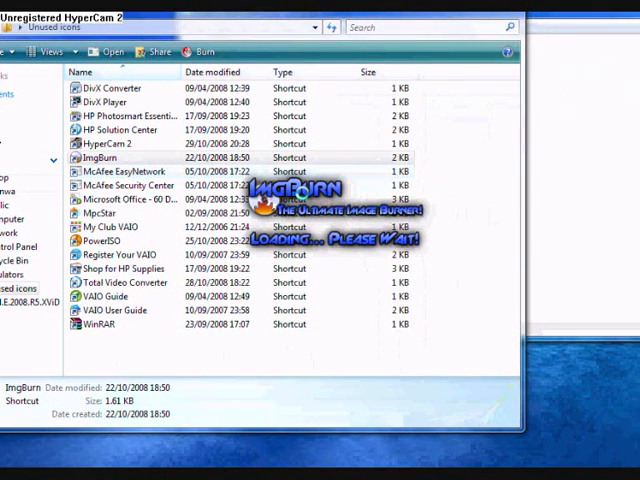
Double-click the ImgBurn shortcut again so its splash screen loads.
double_click(122, 157)
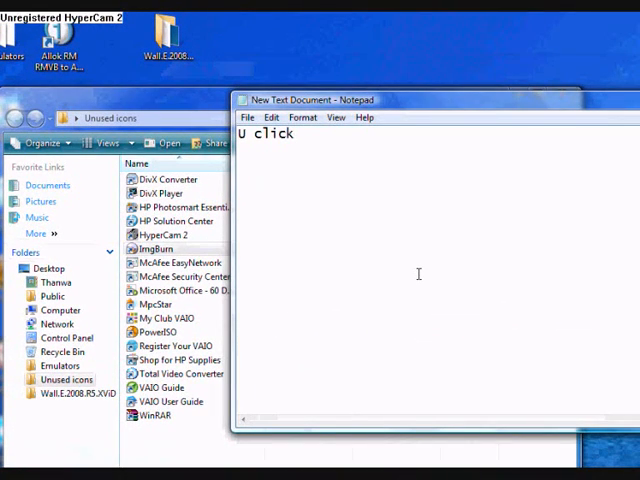
Extend the note to 'U click that & search for your Windos Vista'.
type("t")
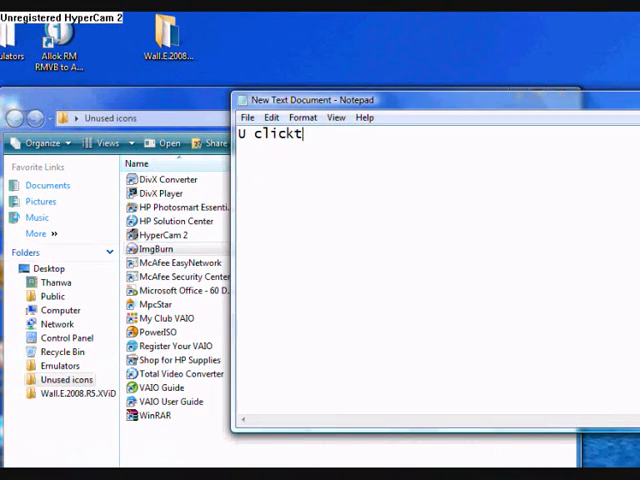
type("that &")
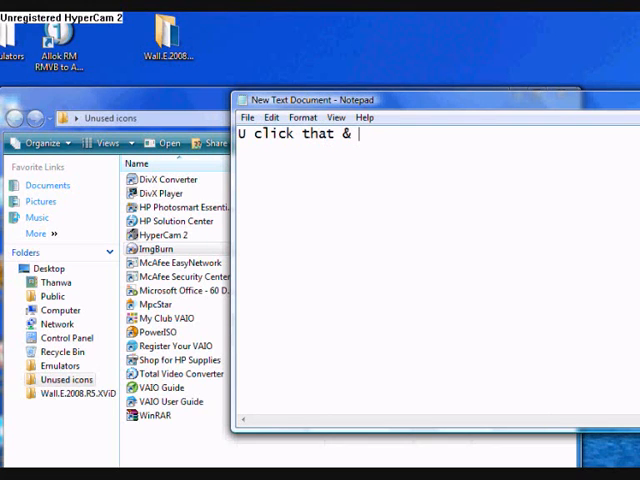
type("se")
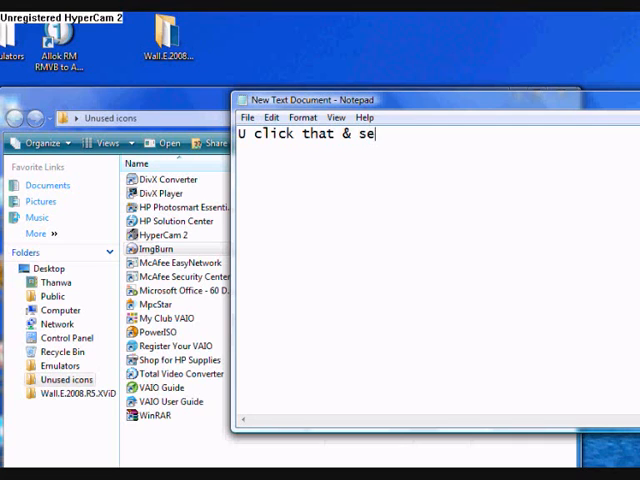
type("arch for")
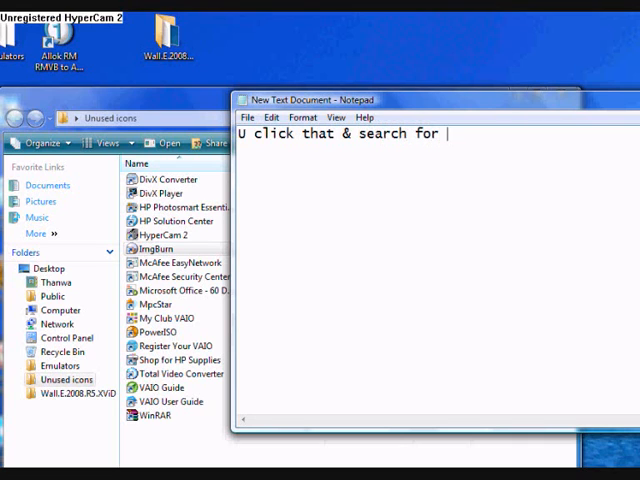
type("your")
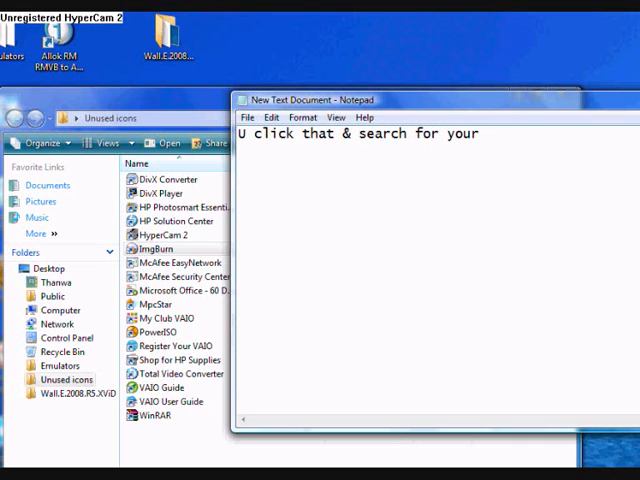
type("Wn")
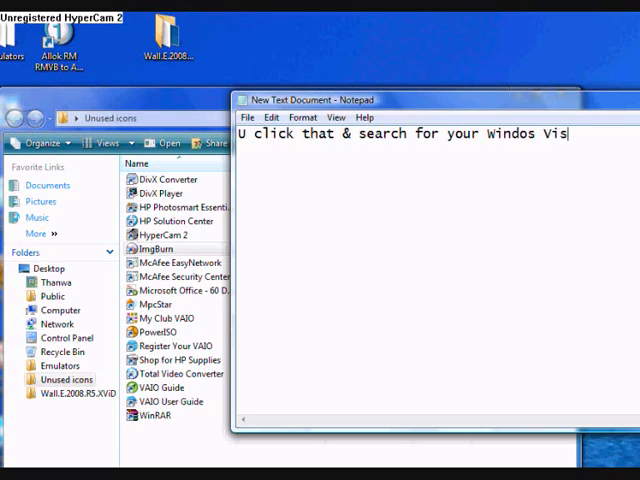
type("ta")
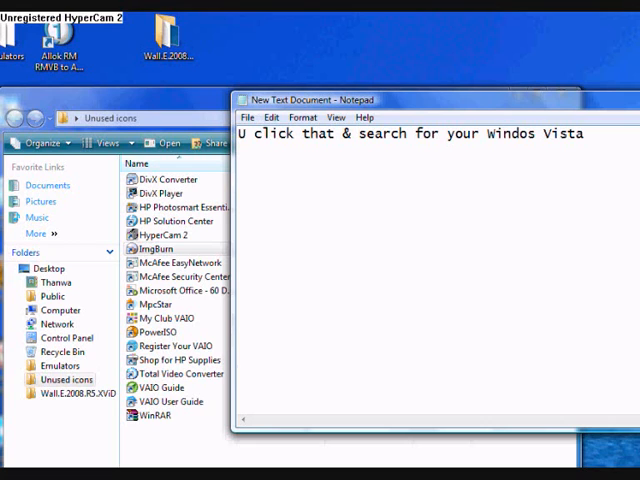
Add 'ISO file ..... & burn it on a DVD disk (' to the note.
type("ISO fil")
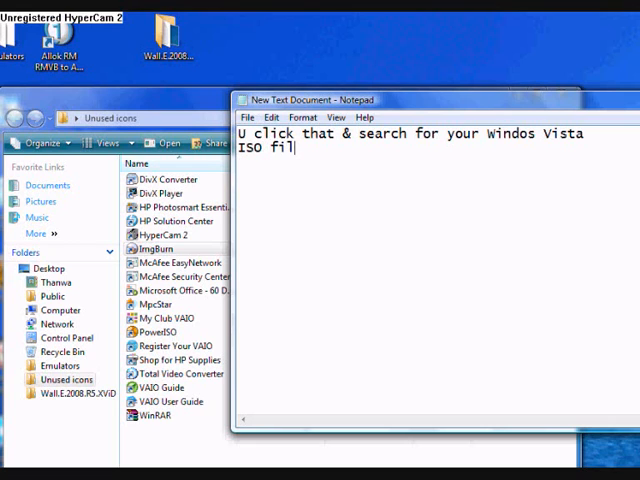
type("e .....")
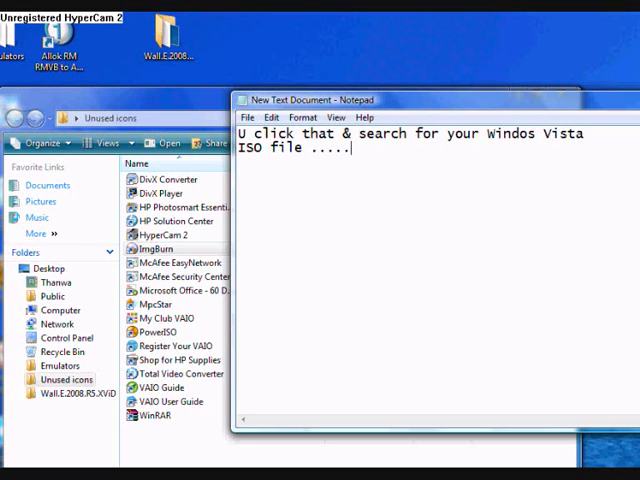
type("& b")
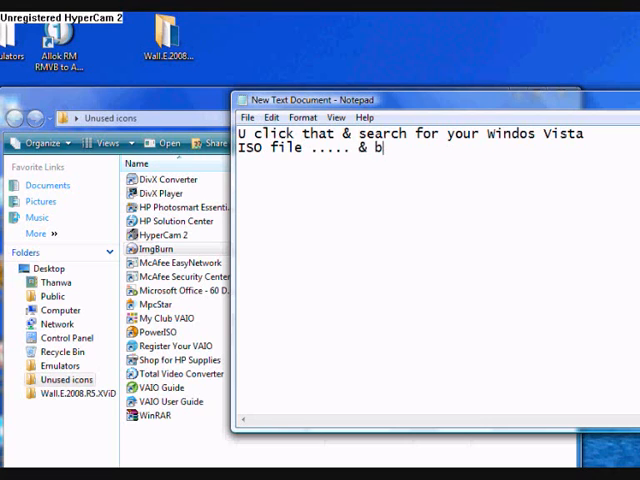
type("urn it on")
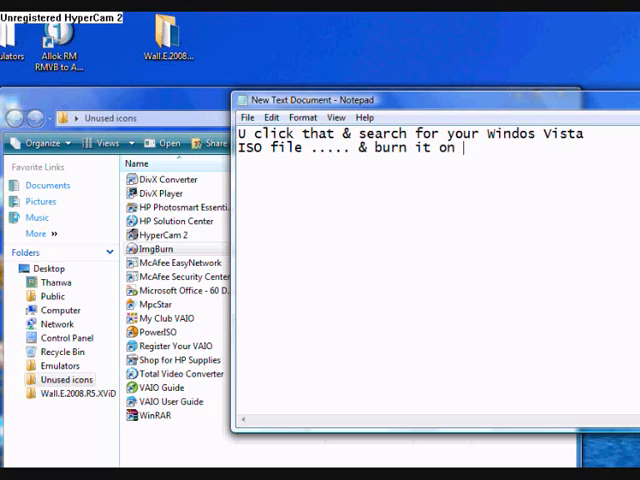
type("a DVD")
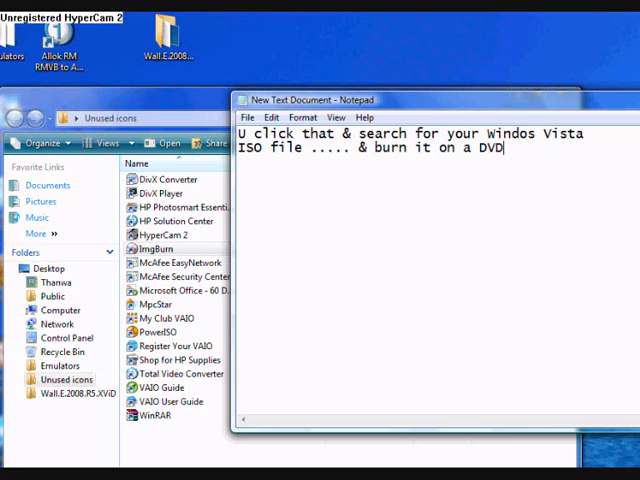
type("dick")
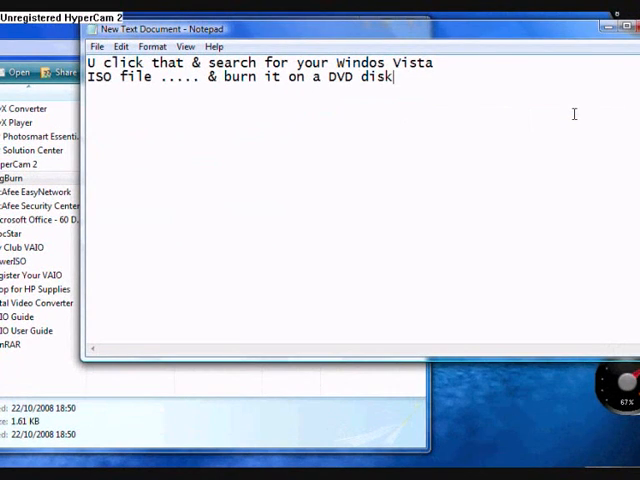
type("(")
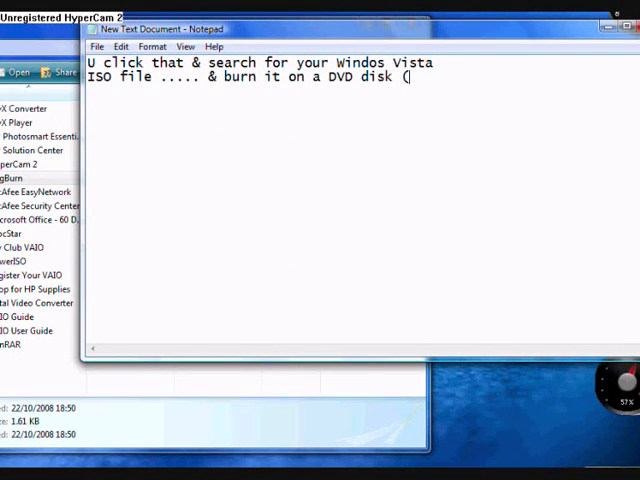